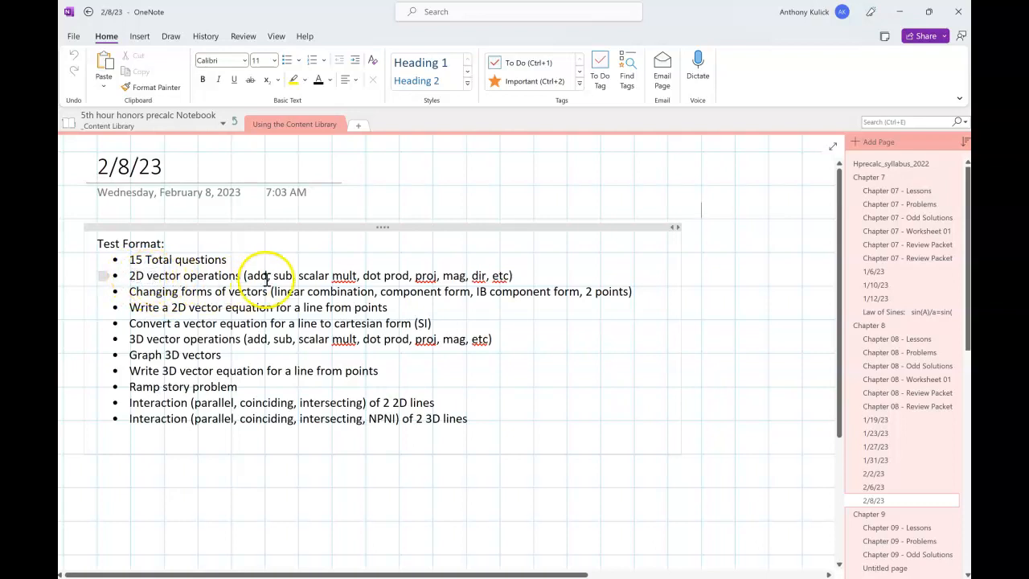
{"action": "mouse_move", "coordinate": [338, 238]}
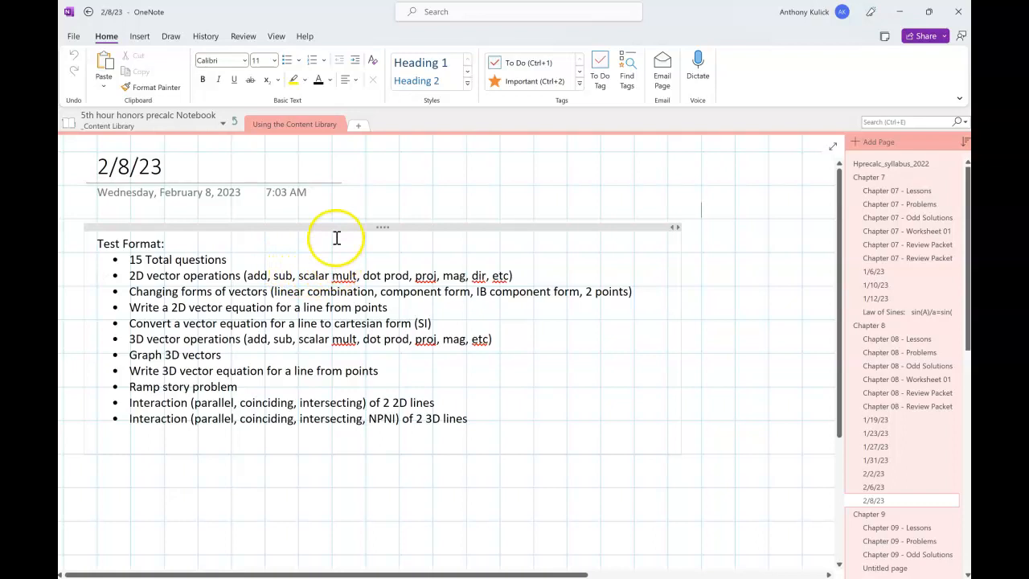
{"action": "mouse_move", "coordinate": [415, 257]}
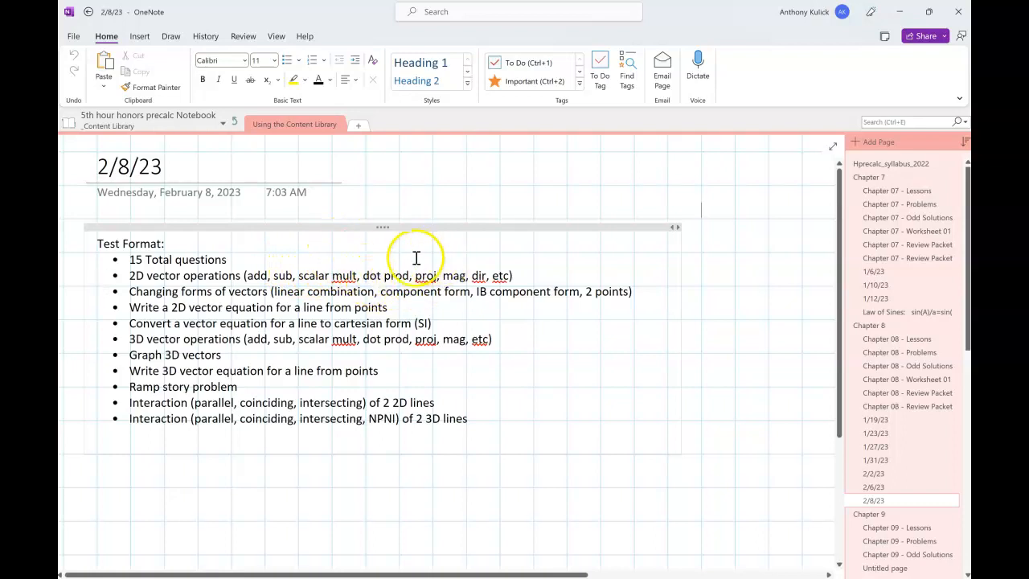
{"action": "mouse_move", "coordinate": [490, 254]}
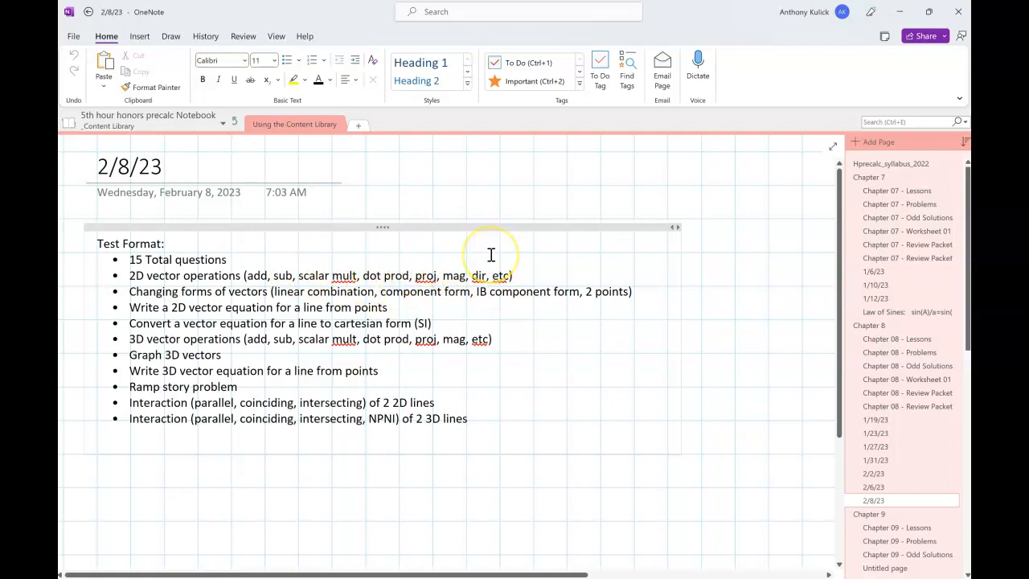
{"action": "mouse_move", "coordinate": [431, 251]}
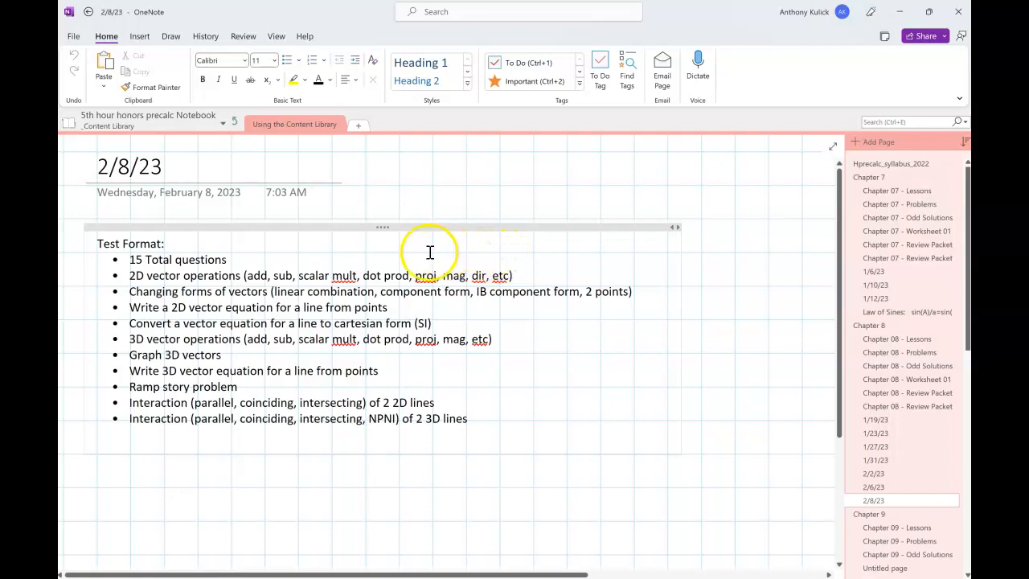
{"action": "mouse_move", "coordinate": [412, 261]}
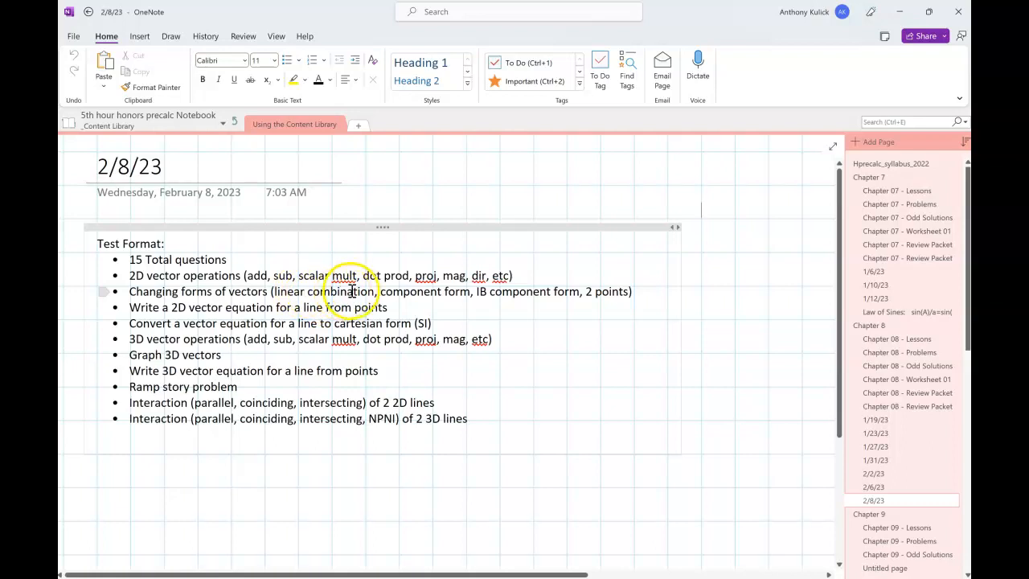
{"action": "mouse_move", "coordinate": [529, 302]}
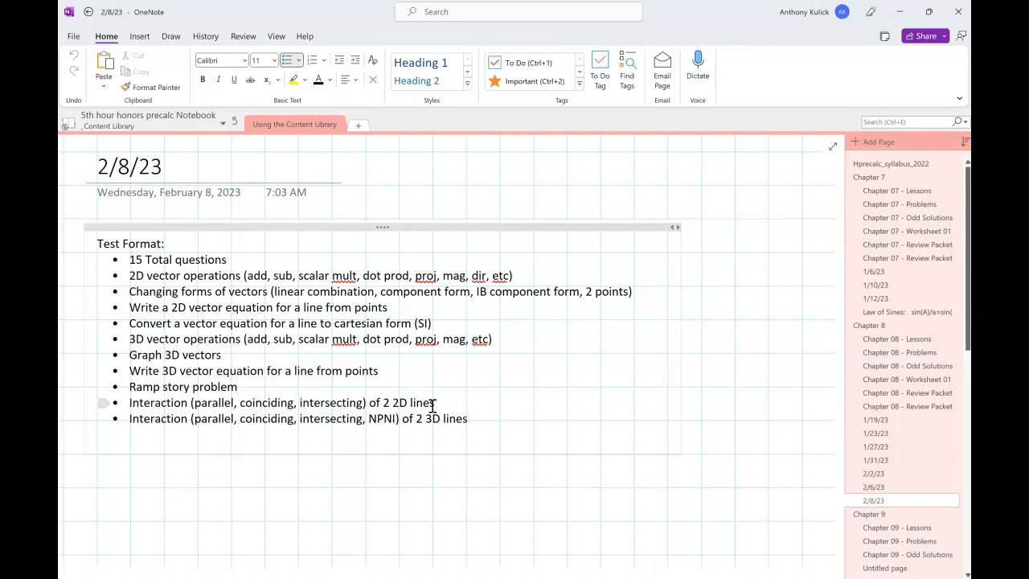
{"action": "left_click", "coordinate": [240, 386]}
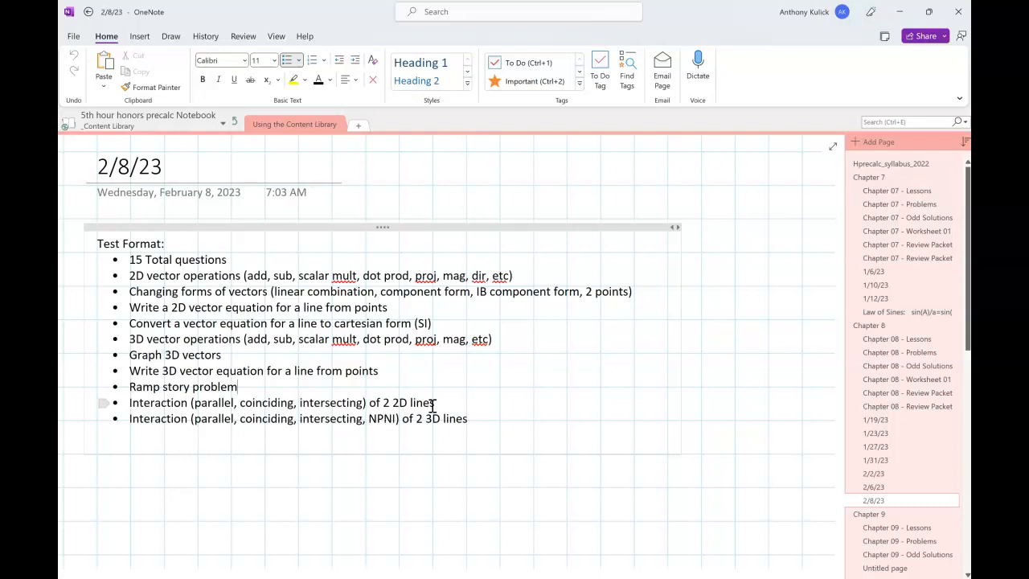